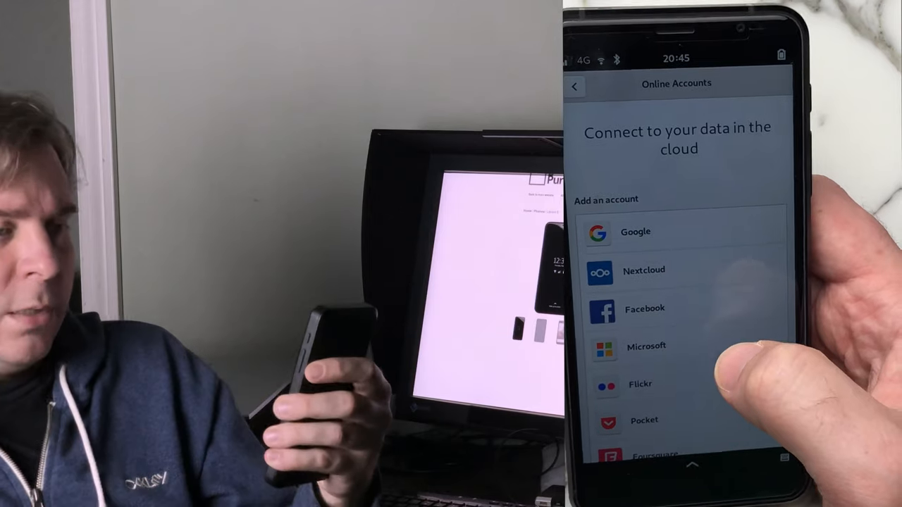
pyautogui.scroll(-3)
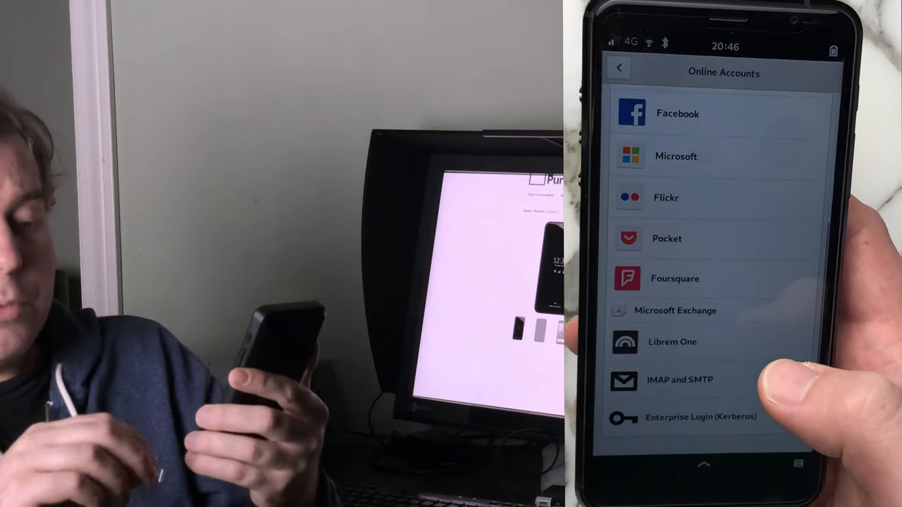
pyautogui.click(696, 417)
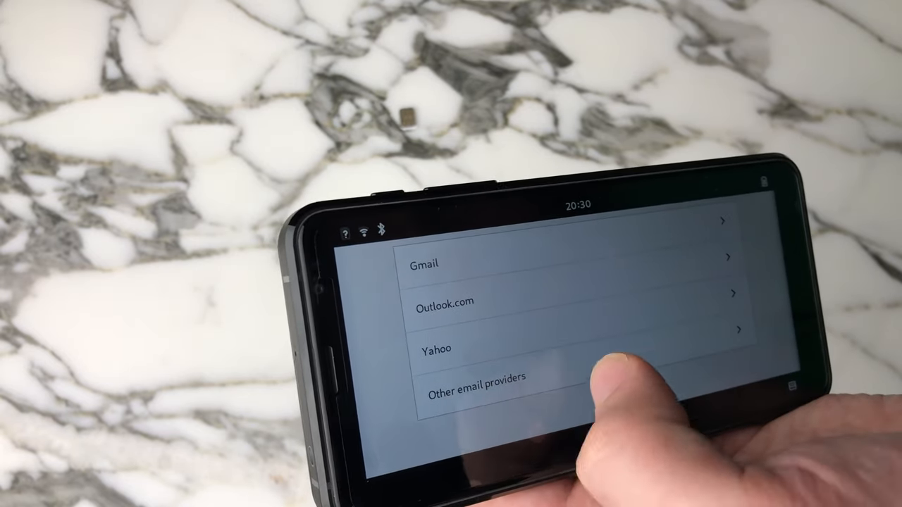
pyautogui.click(477, 397)
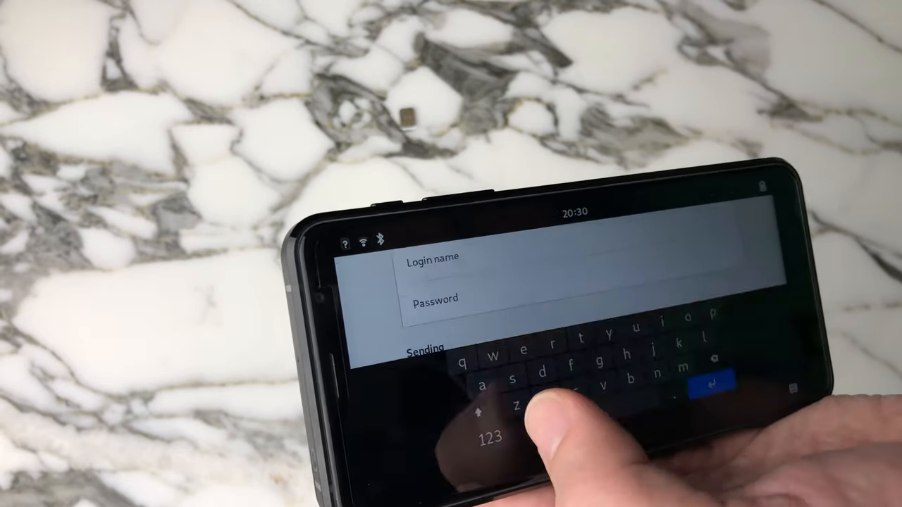